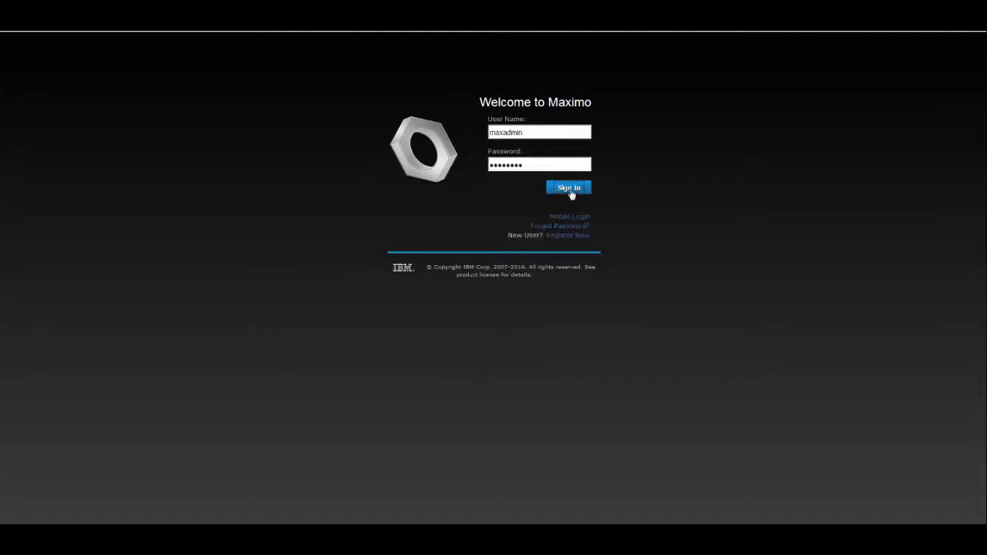
Step: Sign in to Maximo as the administrator from the Welcome page
{"action": "left_click", "coordinate": [568, 188]}
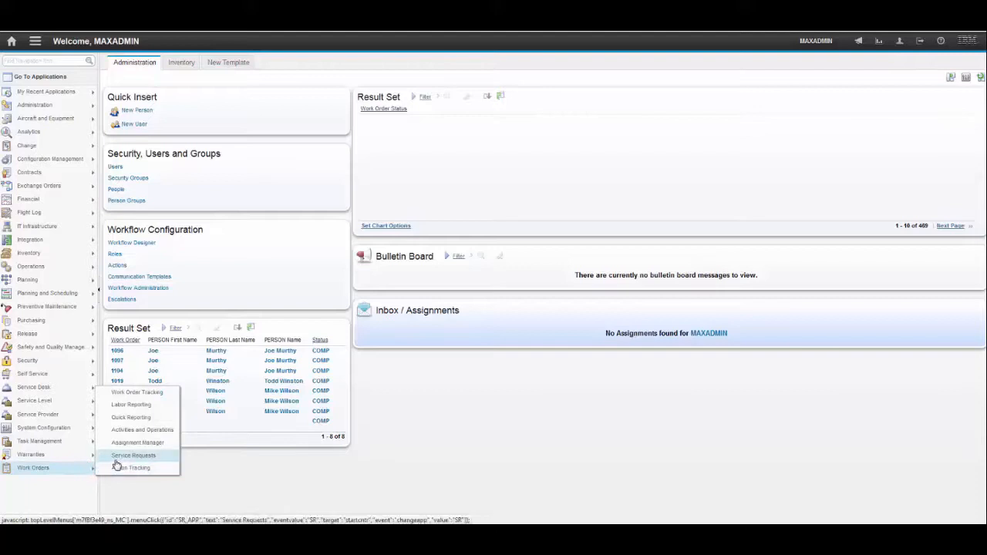
{"action": "mouse_move", "coordinate": [137, 392]}
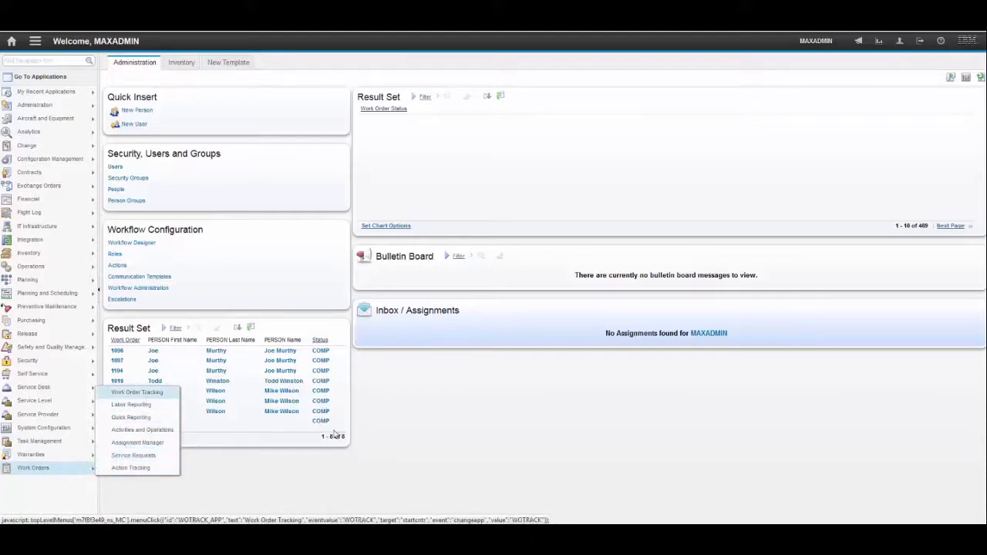
Step: Open Work Order Tracking from the Work Orders application list
{"action": "left_click", "coordinate": [138, 392]}
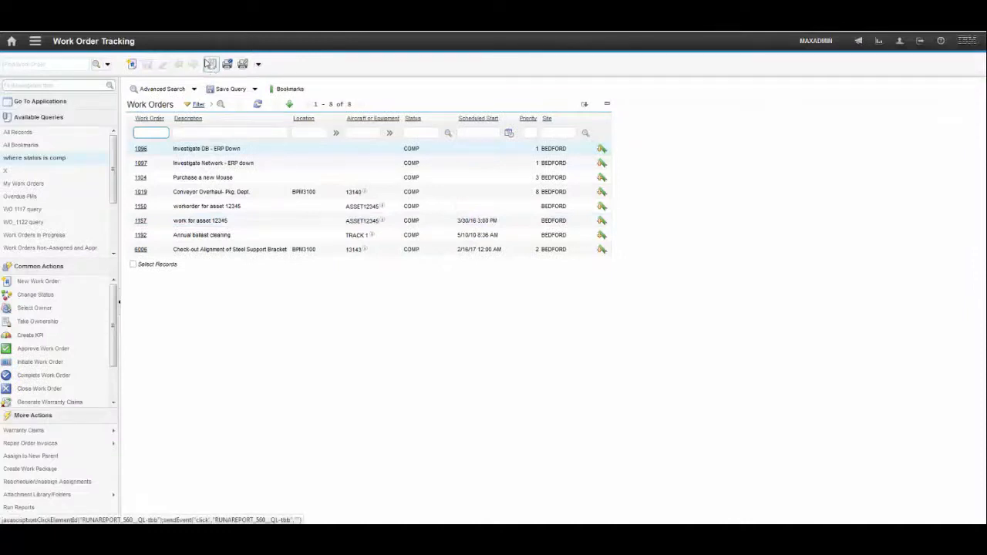
{"action": "mouse_move", "coordinate": [212, 64]}
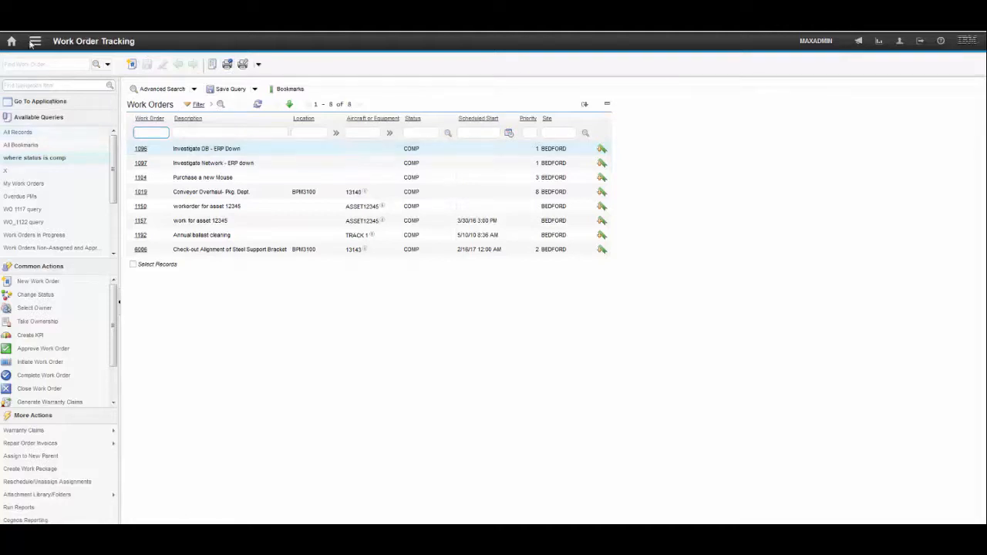
Step: Go to Administration > Report Administration from the applications menu
{"action": "left_click", "coordinate": [35, 41]}
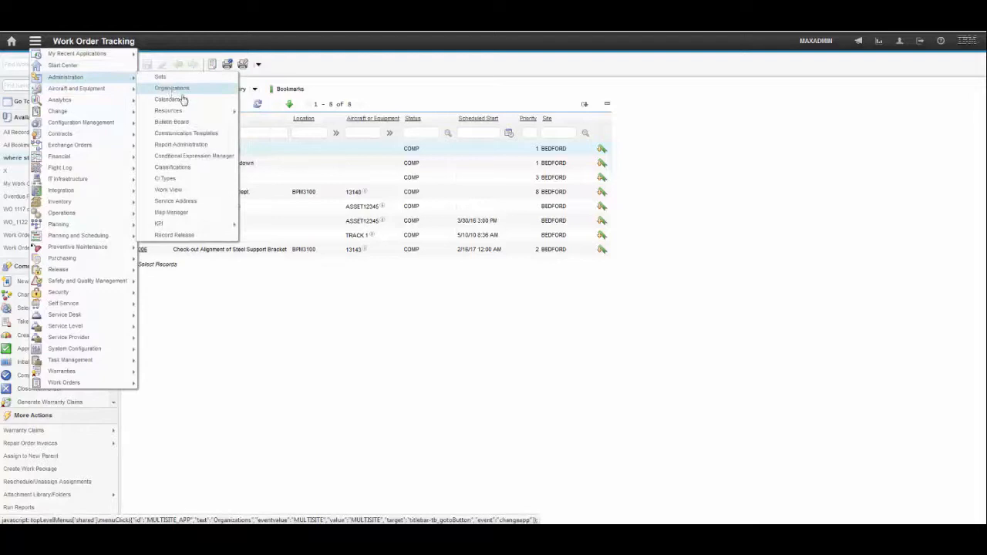
{"action": "mouse_move", "coordinate": [167, 99]}
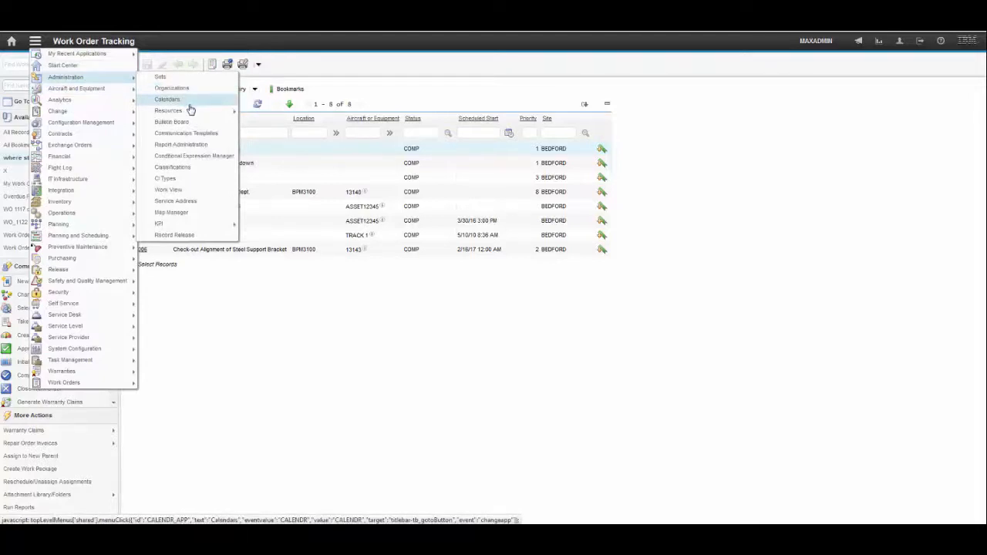
{"action": "mouse_move", "coordinate": [168, 110]}
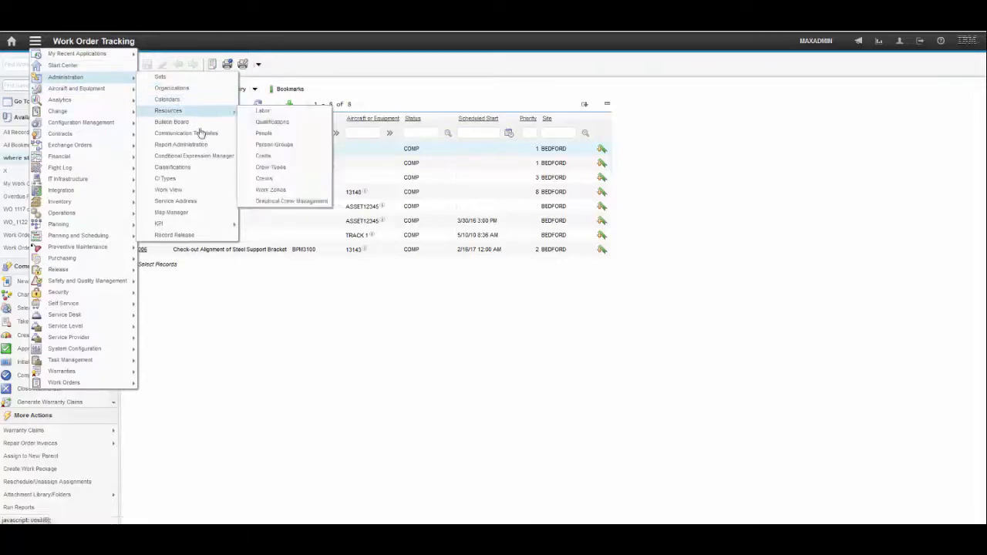
{"action": "left_click", "coordinate": [180, 144]}
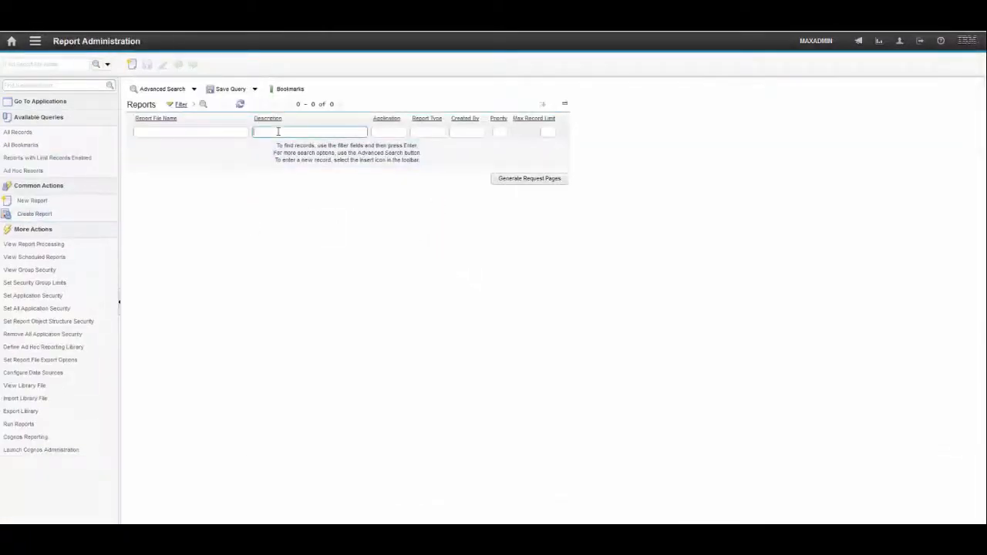
Step: Filter reports by description 'work order details' to list seven reports
{"action": "type", "text": "work order details"}
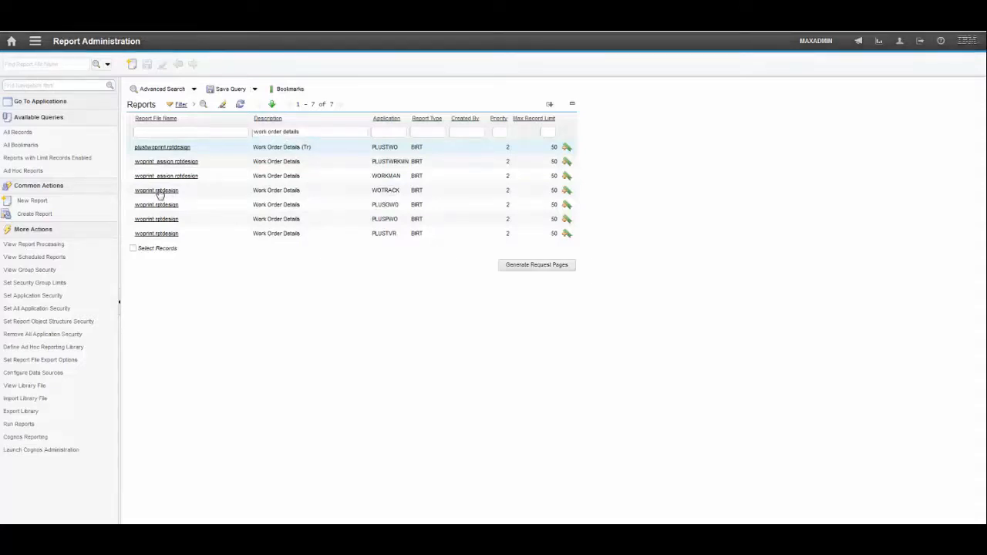
Step: Open the WOTRACK woprint report and look up its browser view locations
{"action": "left_click", "coordinate": [157, 190]}
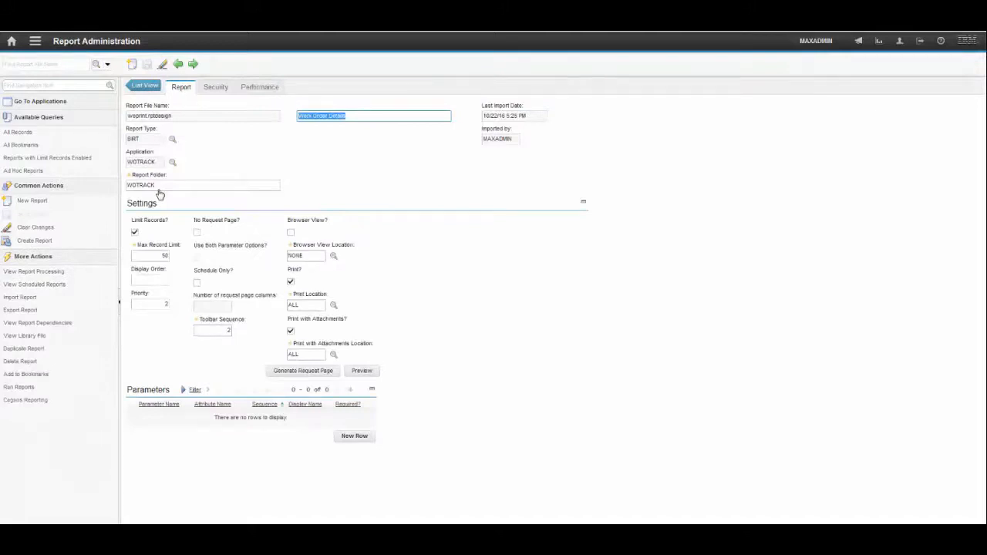
{"action": "mouse_move", "coordinate": [494, 223]}
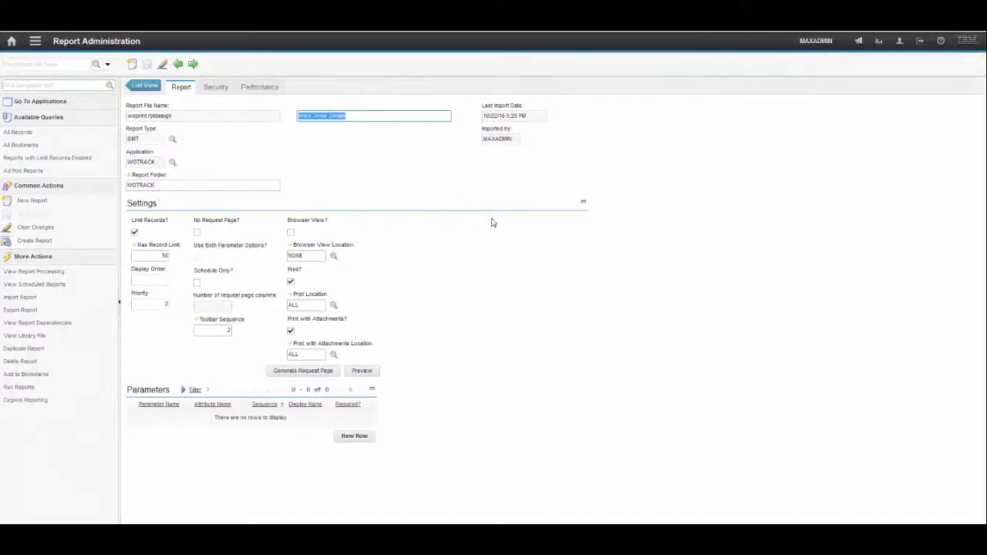
{"action": "mouse_move", "coordinate": [282, 235]}
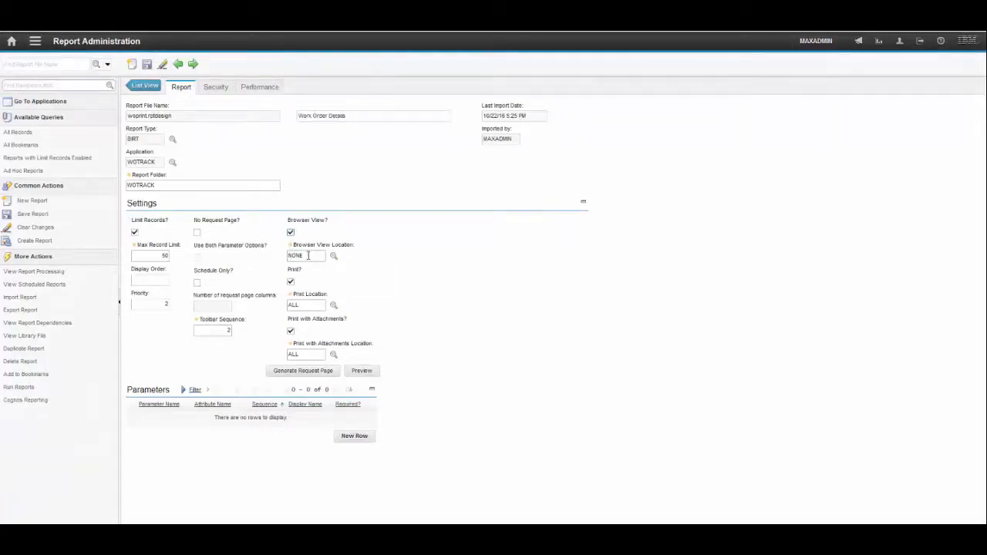
{"action": "left_click", "coordinate": [305, 255]}
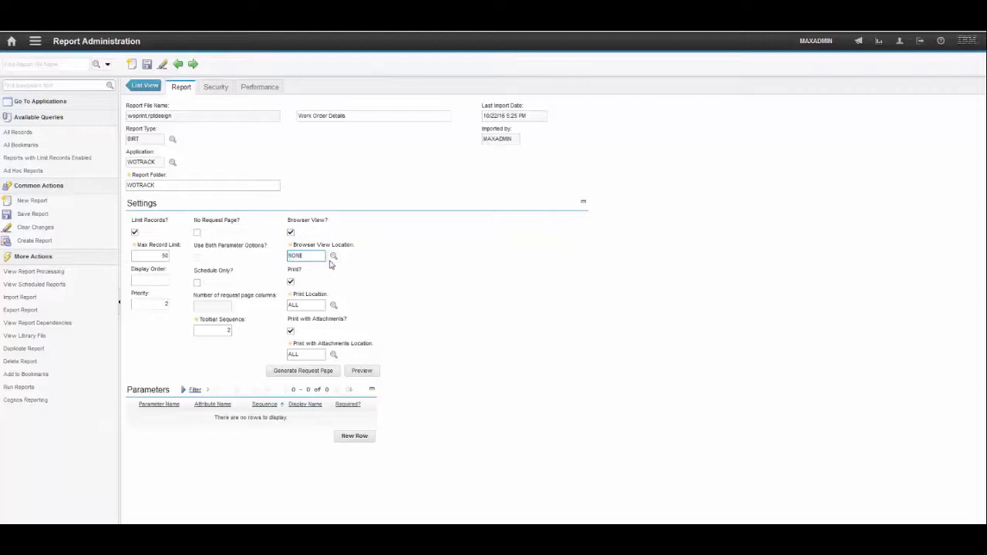
{"action": "left_click", "coordinate": [334, 256]}
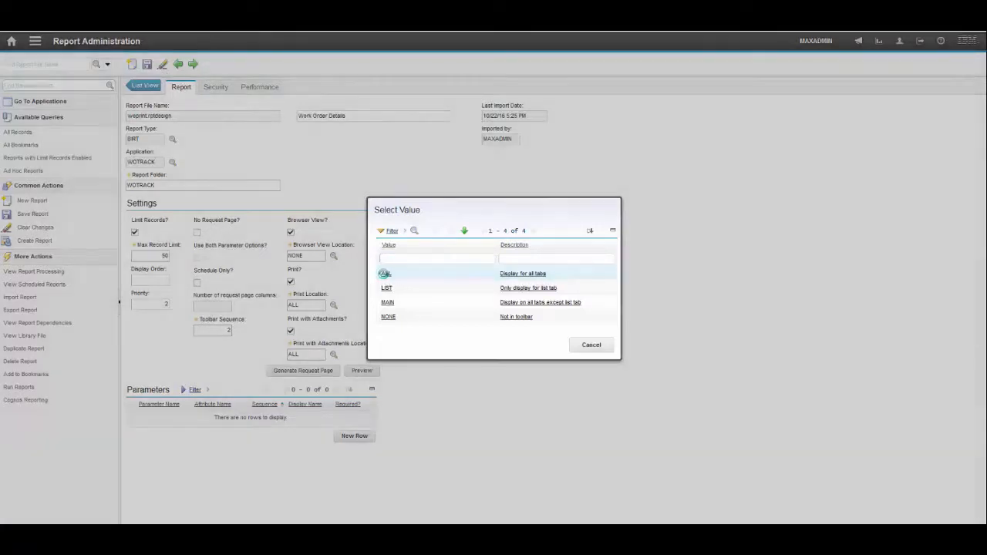
Step: Set the WOTRACK report's browser view location to ALL and save it
{"action": "left_click", "coordinate": [385, 273]}
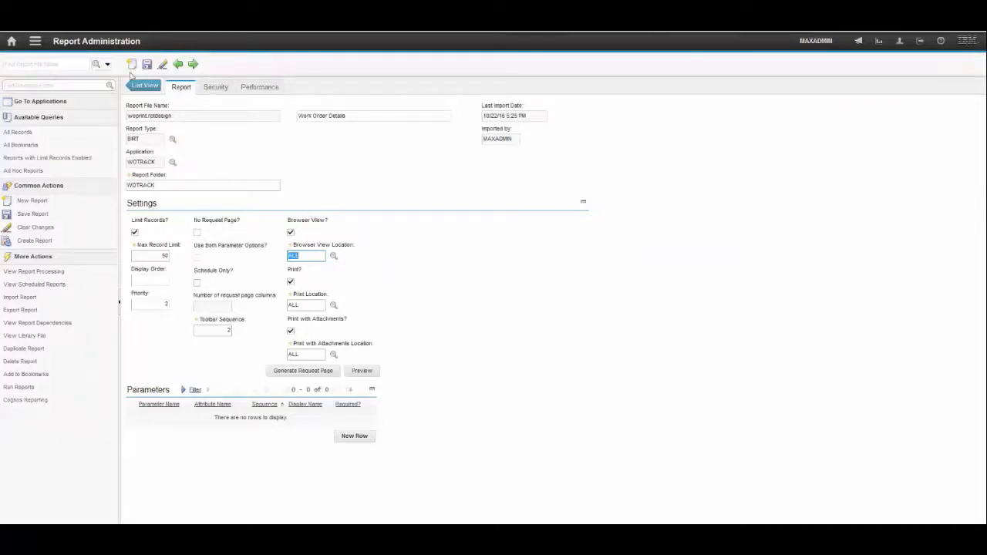
{"action": "left_click", "coordinate": [148, 64]}
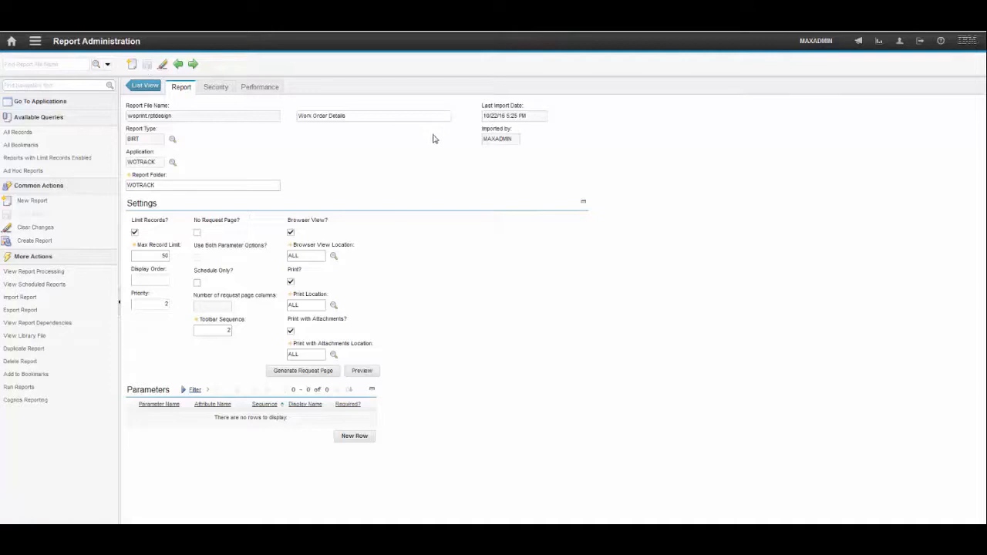
{"action": "mouse_move", "coordinate": [438, 141]}
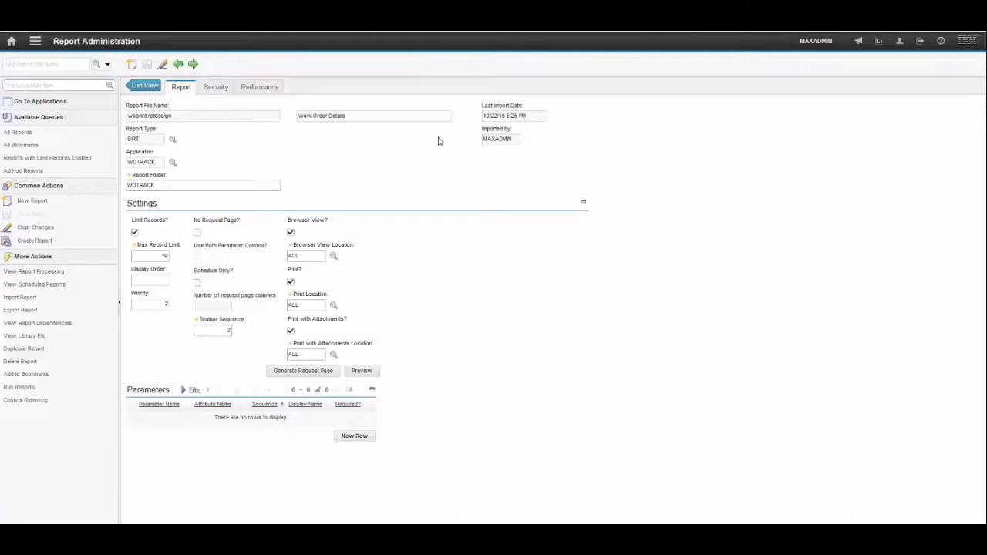
{"action": "mouse_move", "coordinate": [442, 143]}
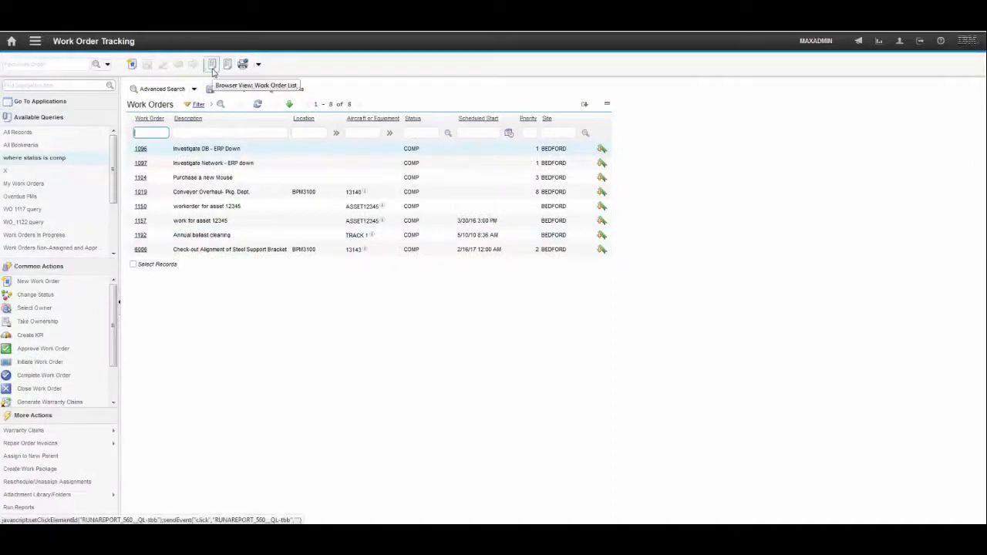
{"action": "mouse_move", "coordinate": [227, 64]}
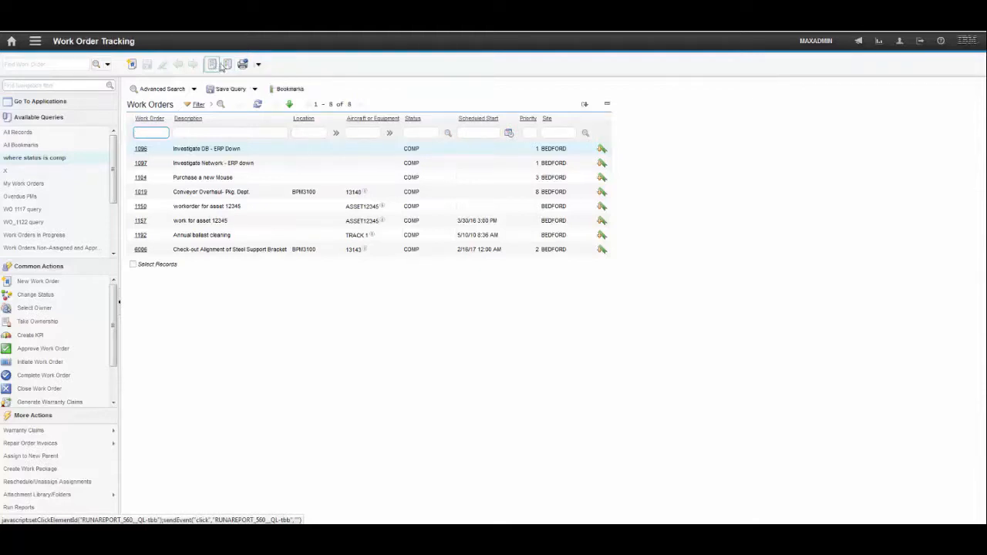
{"action": "mouse_move", "coordinate": [227, 64]}
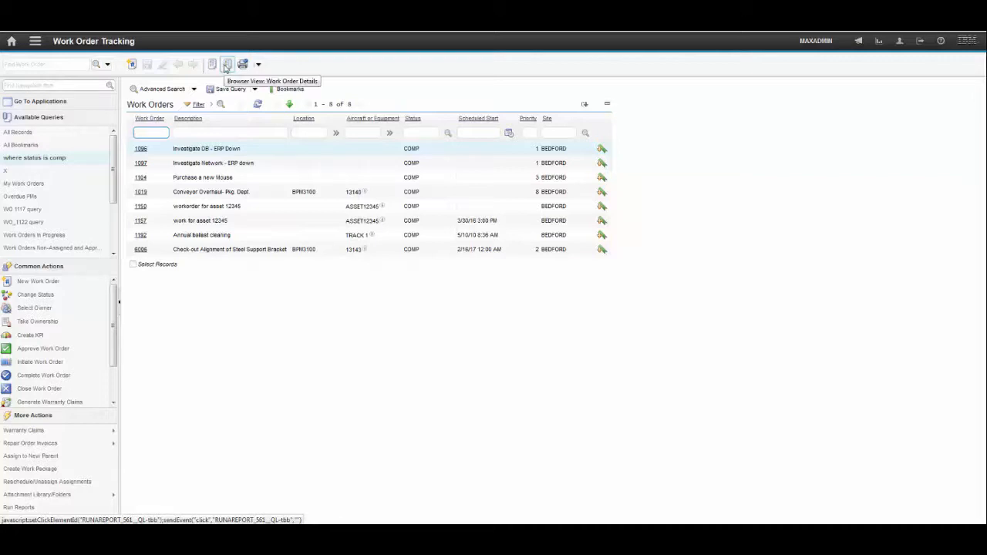
Step: Run the 'Browser View: Work Order Details' toolbar report for work order 1019
{"action": "left_click", "coordinate": [227, 64]}
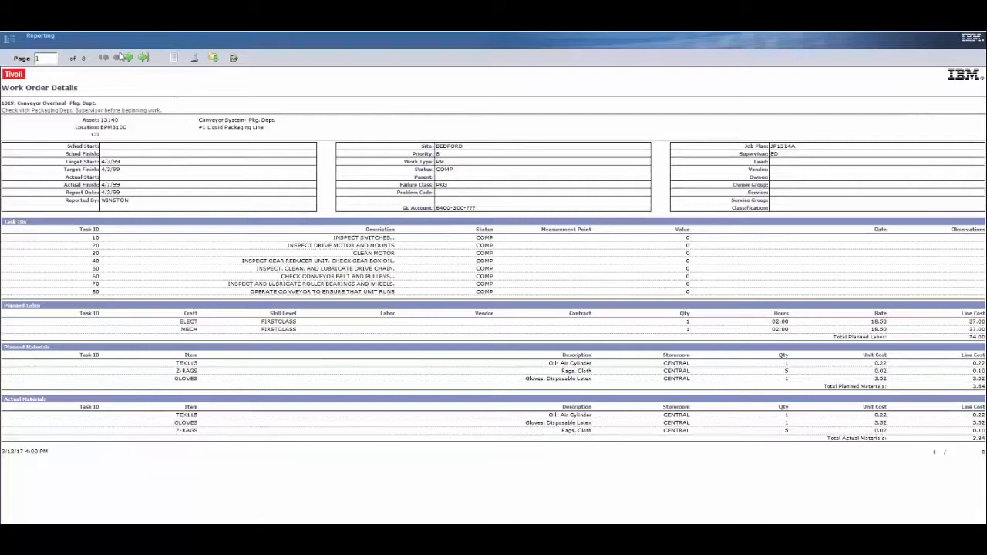
Step: Go to report page 2 (work order 1096) and show the export options
{"action": "left_click", "coordinate": [135, 58]}
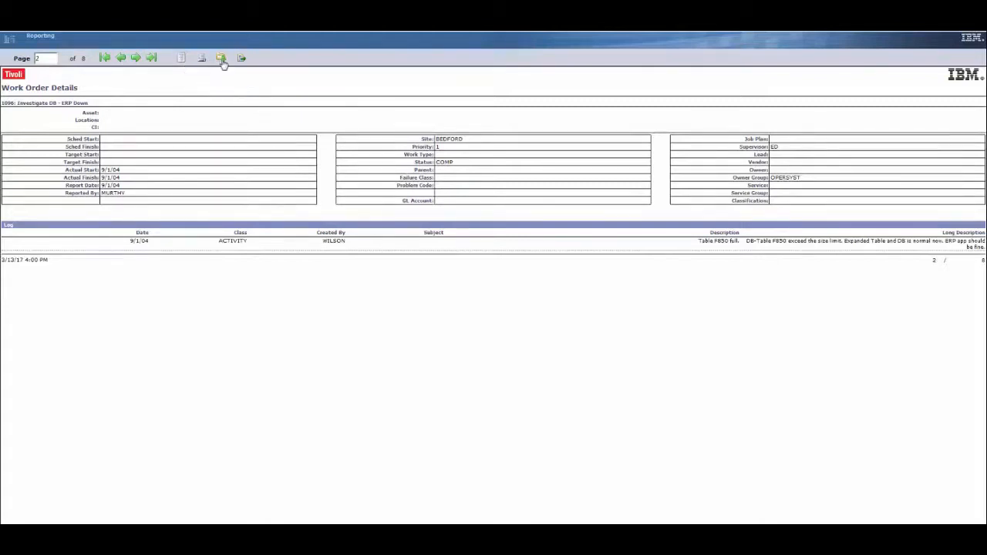
{"action": "mouse_move", "coordinate": [221, 58]}
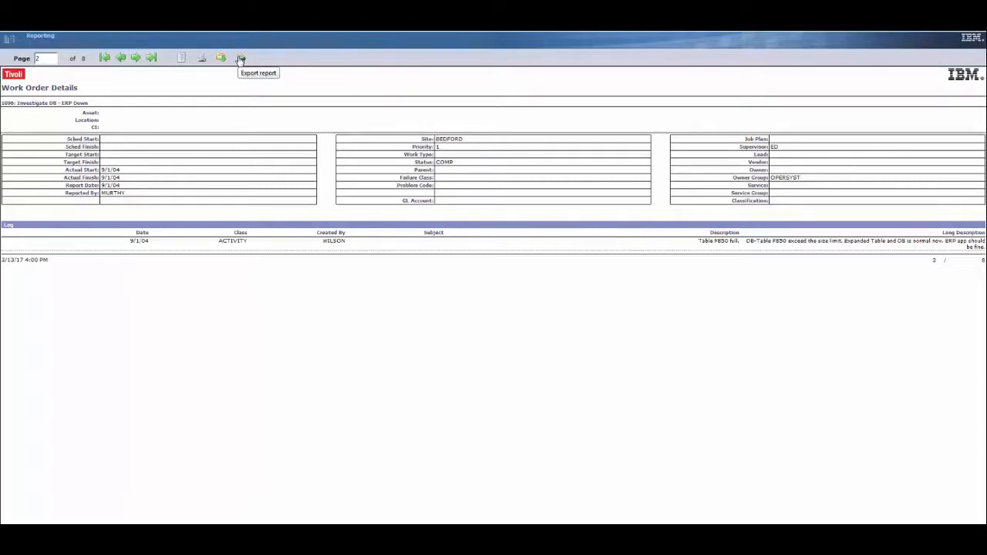
{"action": "left_click", "coordinate": [241, 58]}
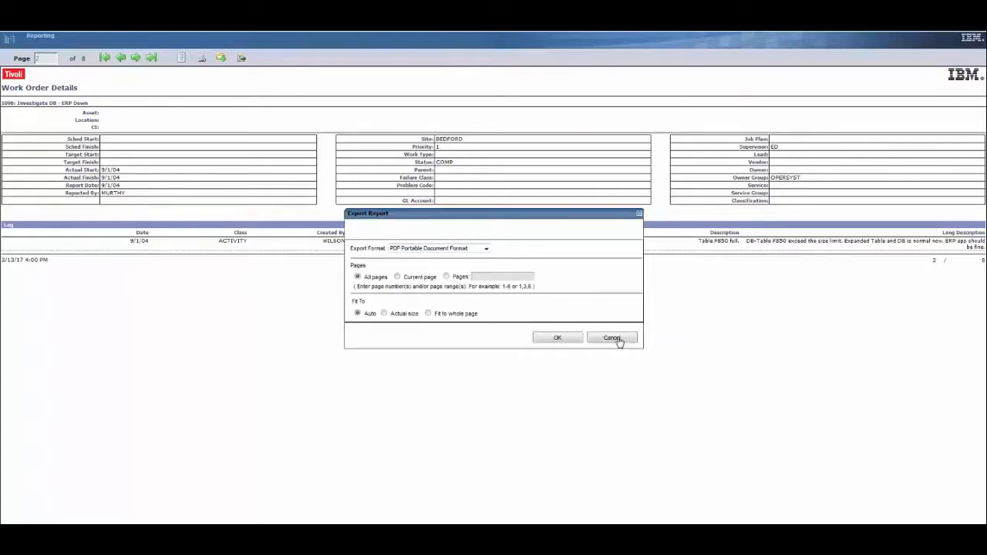
Step: Cancel the Export Report dialog and return to Work Order Tracking
{"action": "left_click", "coordinate": [612, 338]}
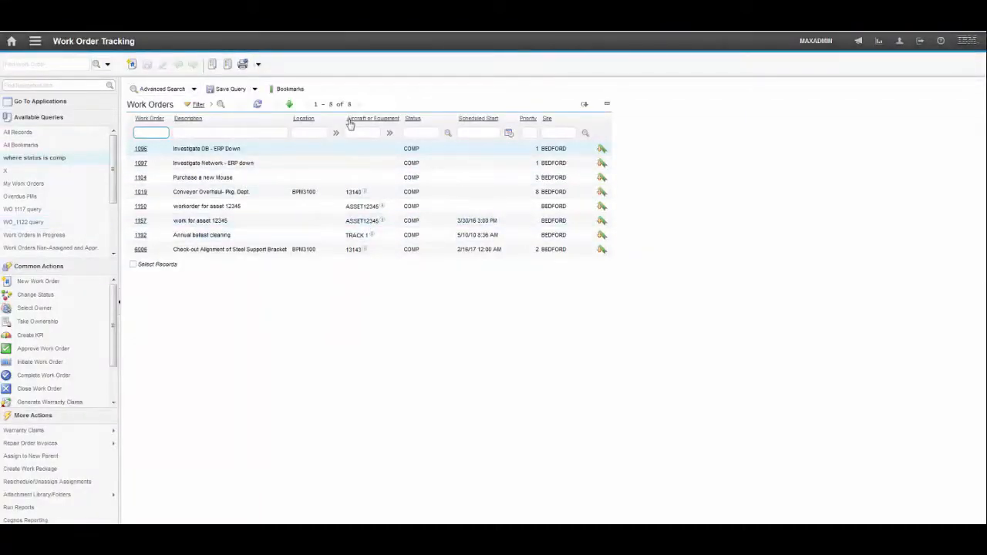
Step: Show the TRACK 1 aircraft/equipment details popup (status OPERATING)
{"action": "left_click", "coordinate": [359, 234]}
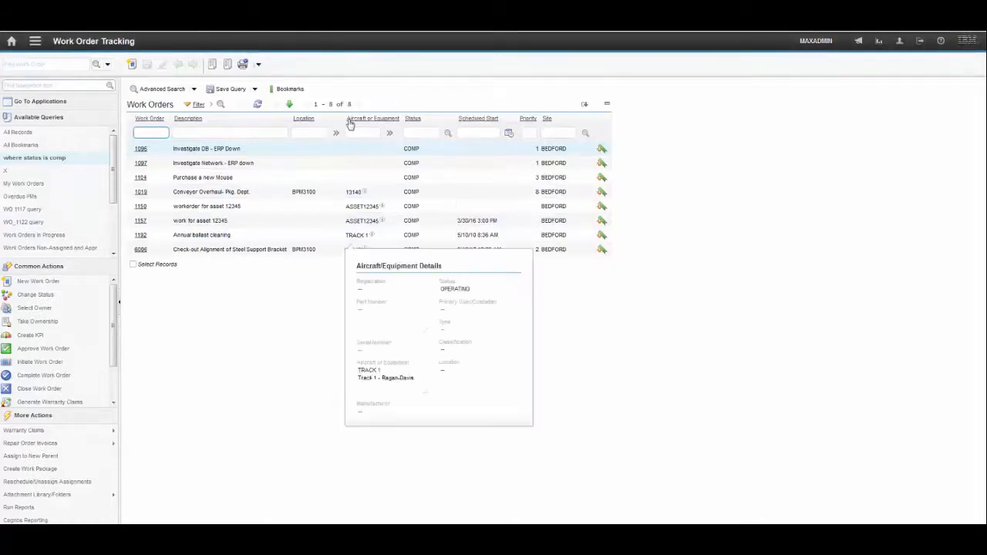
{"action": "mouse_move", "coordinate": [245, 331]}
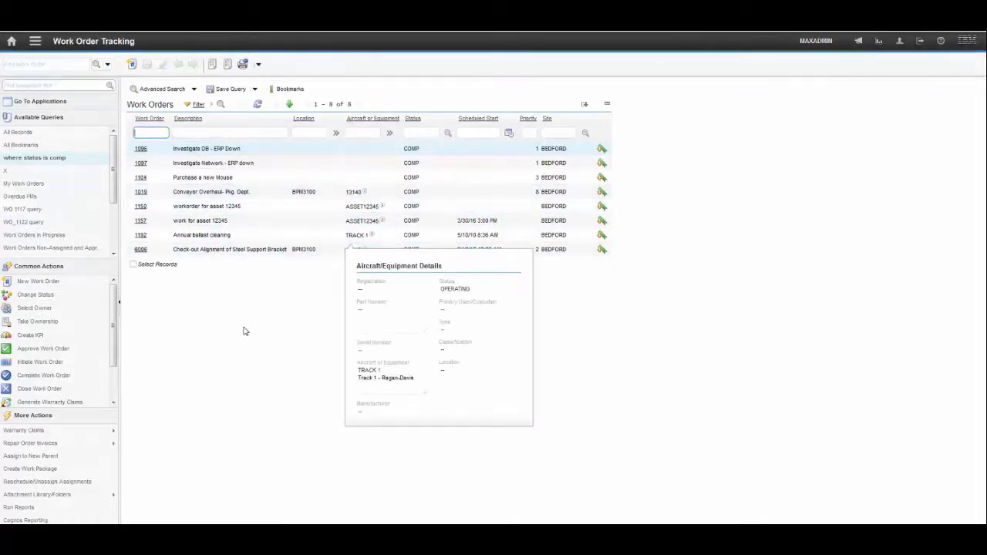